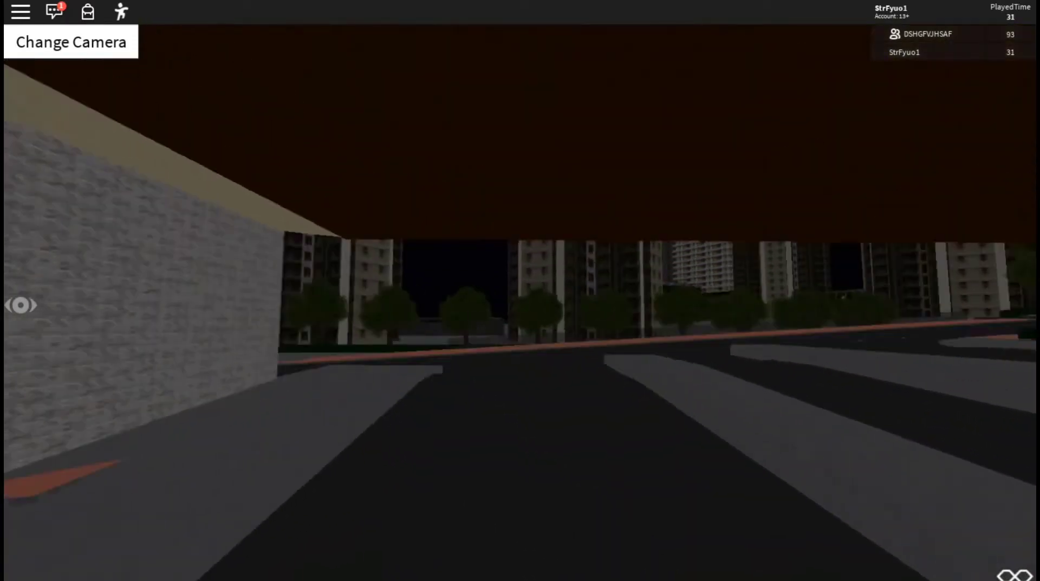
{"action": "mouse_move", "coordinate": [520, 290]}
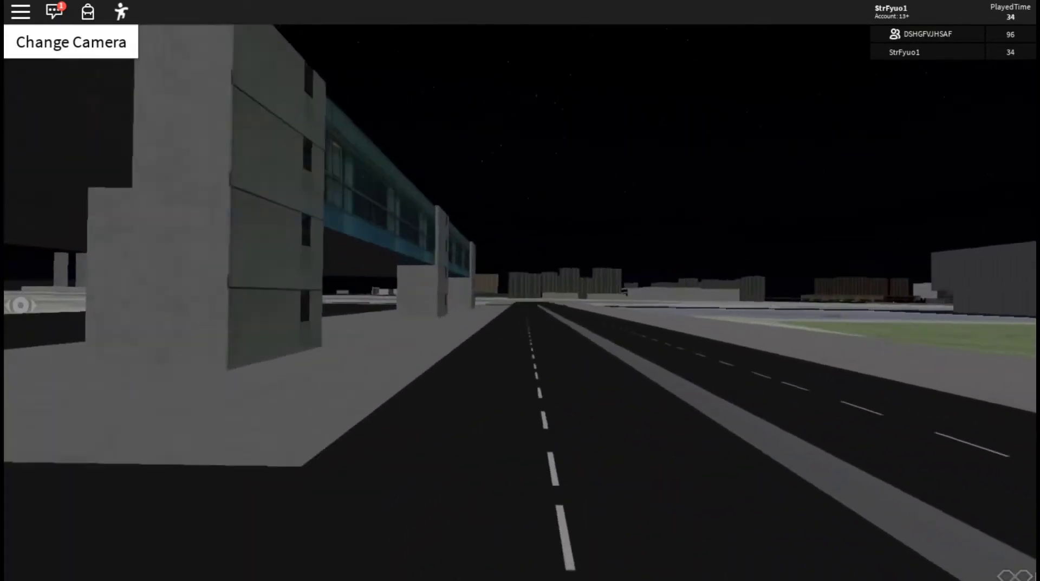
{"action": "mouse_move", "coordinate": [520, 290]}
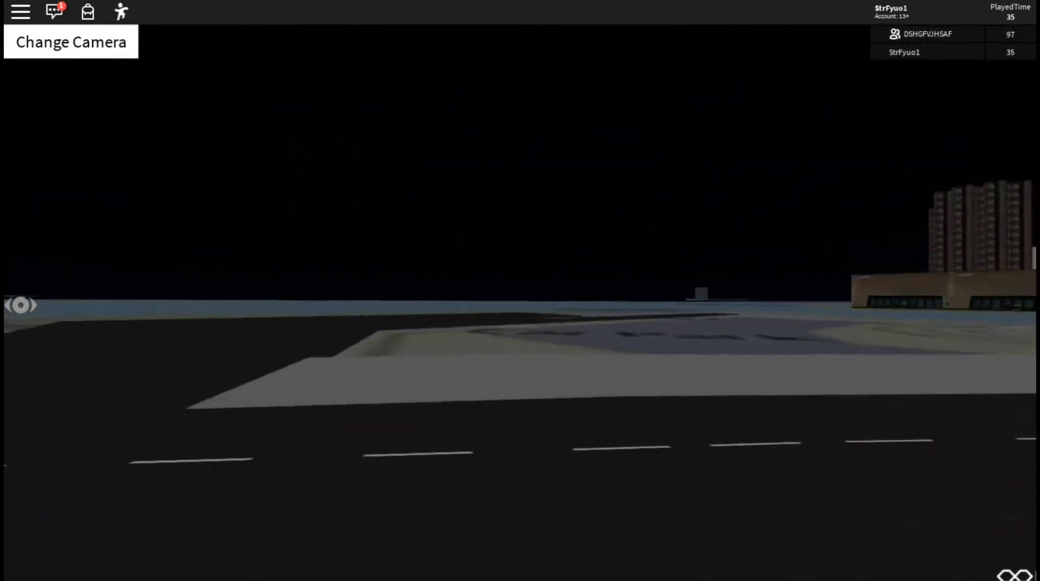
{"action": "mouse_move", "coordinate": [520, 299]}
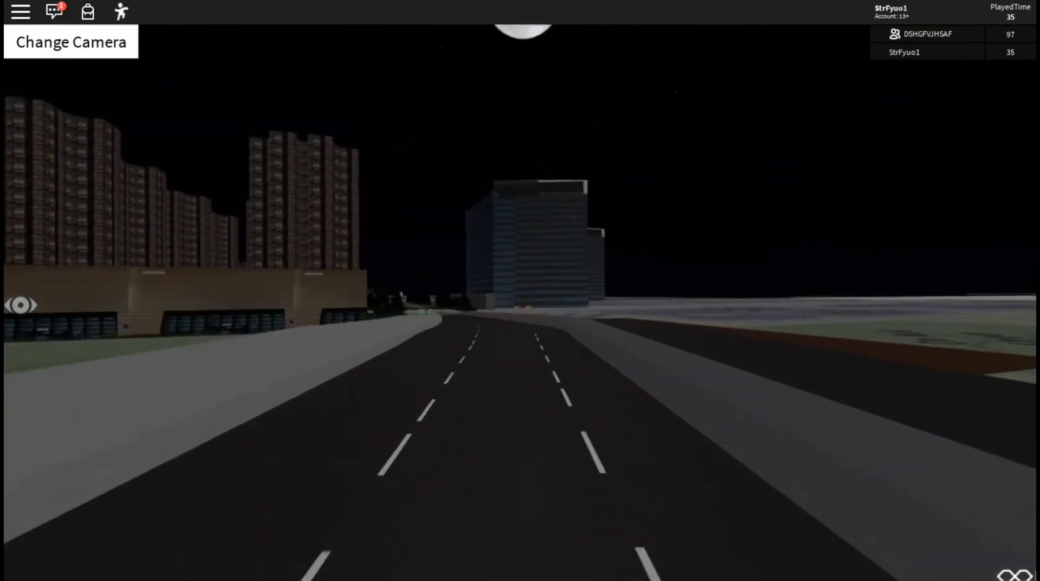